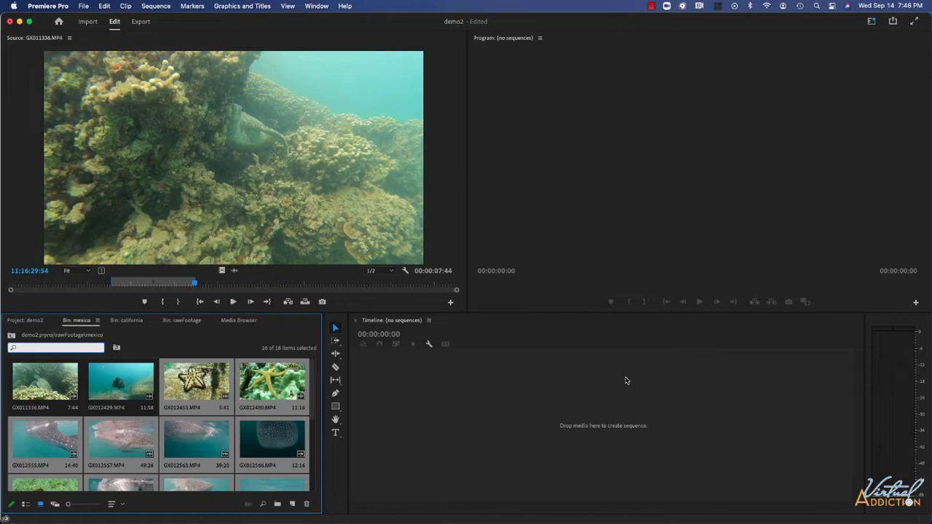
{"action": "mouse_move", "coordinate": [590, 334]}
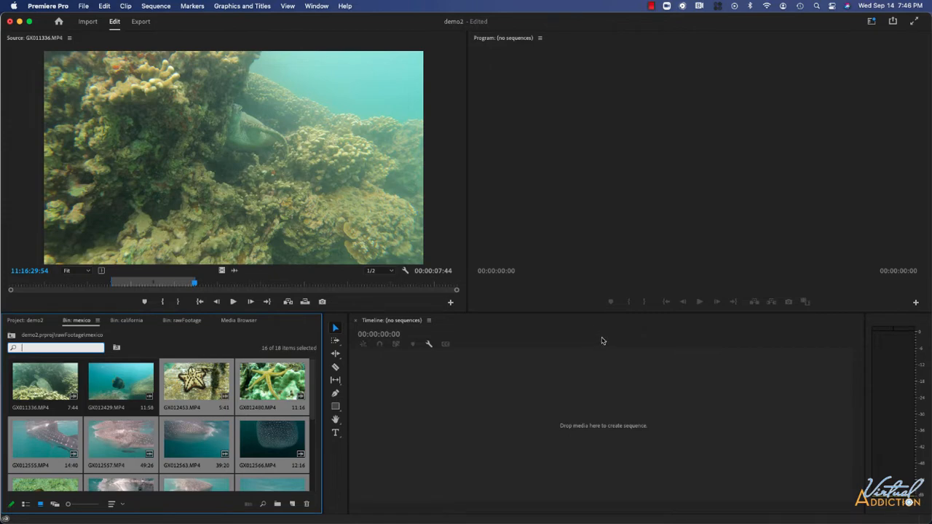
{"action": "mouse_move", "coordinate": [204, 192]}
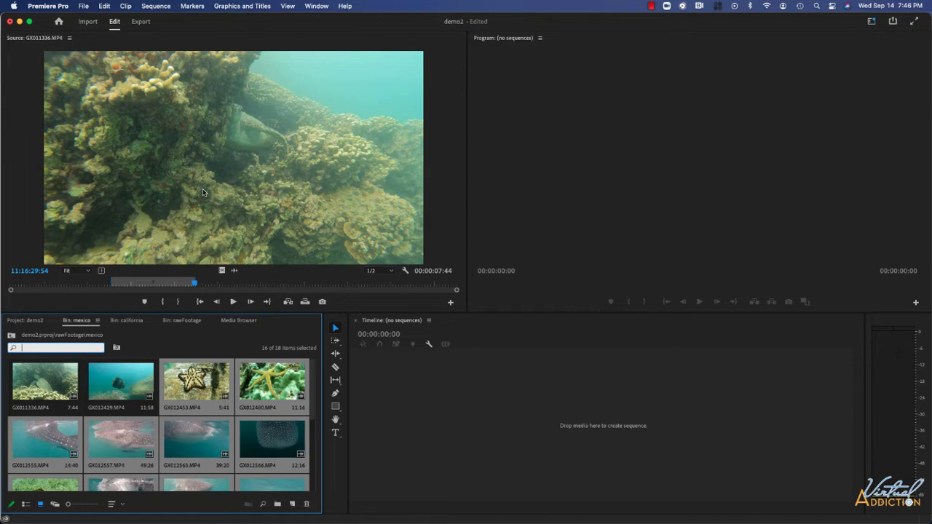
{"action": "mouse_move", "coordinate": [244, 173]}
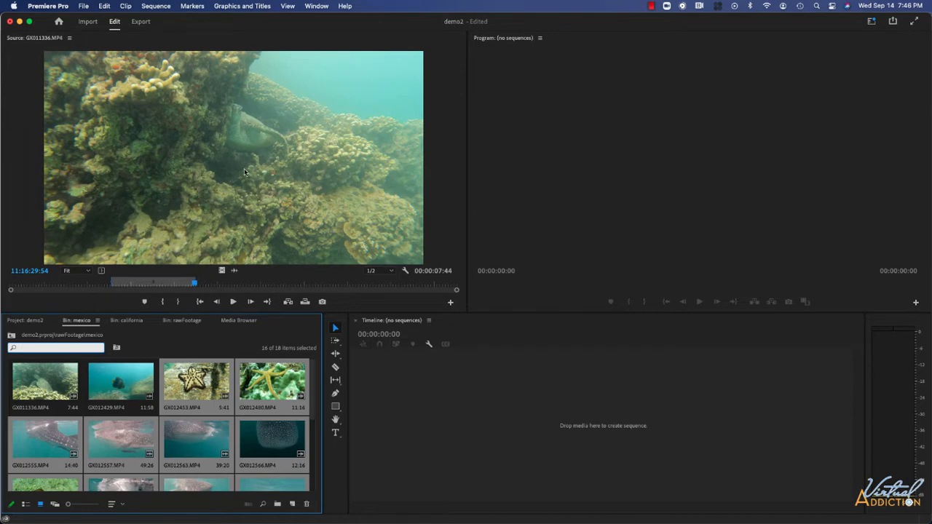
{"action": "mouse_move", "coordinate": [472, 372]}
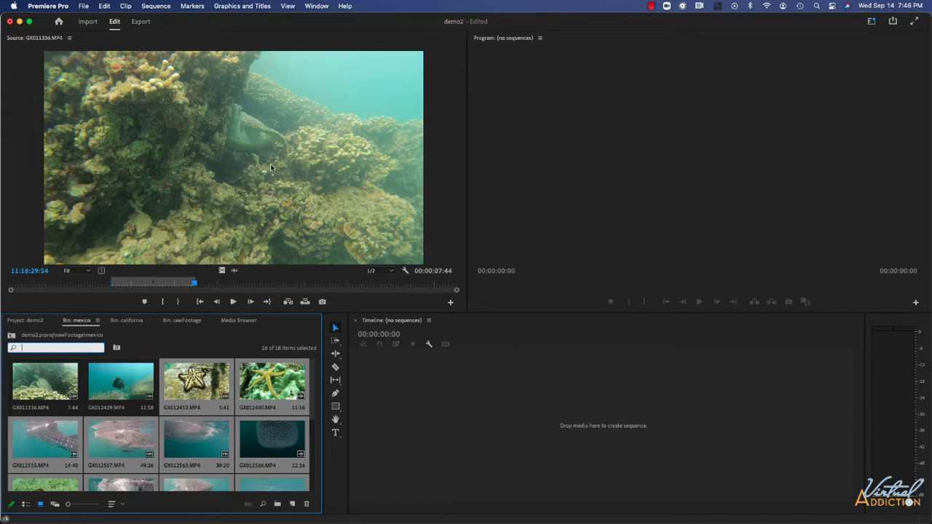
{"action": "mouse_move", "coordinate": [398, 393]}
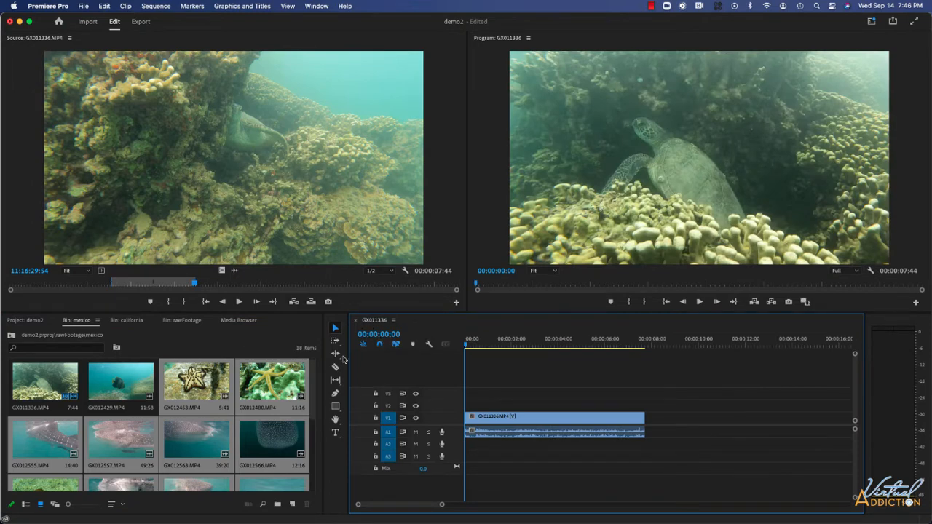
{"action": "mouse_move", "coordinate": [145, 408]}
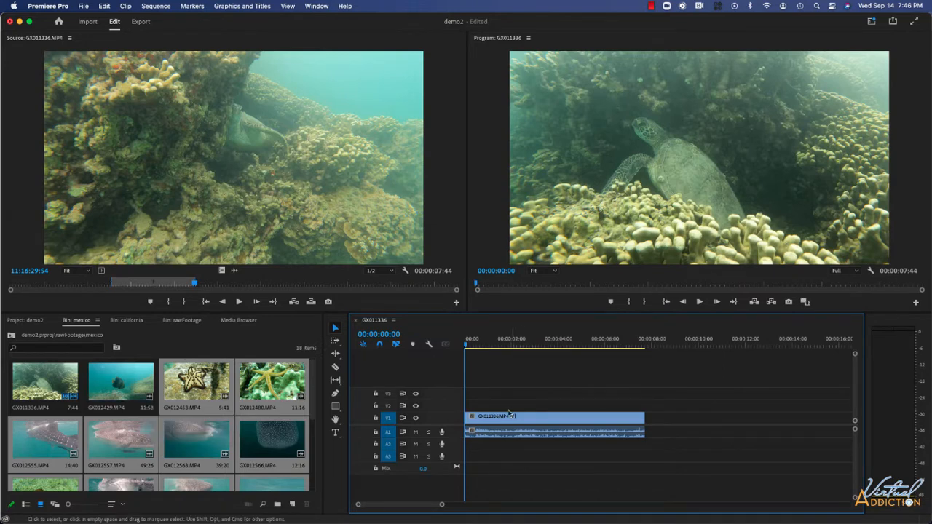
{"action": "mouse_move", "coordinate": [495, 426]}
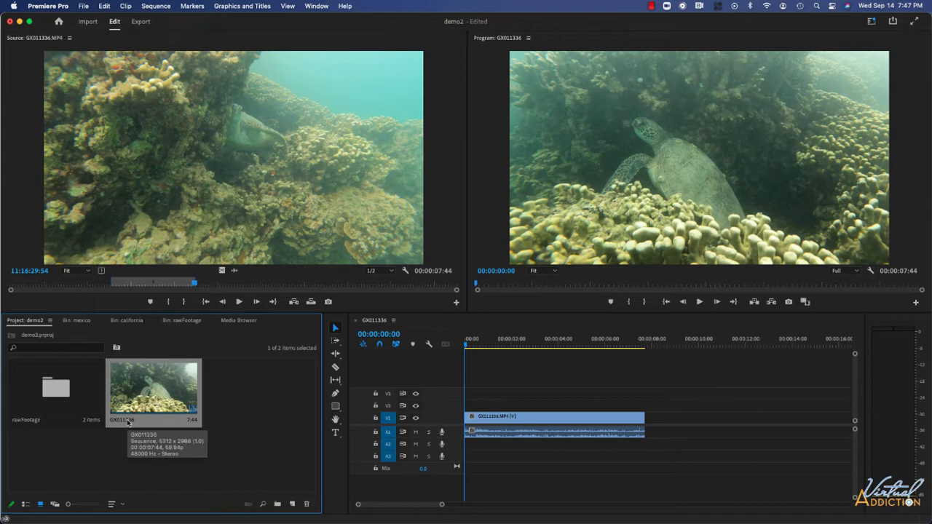
Rename the sequence in the Project panel to 'ocean things'
{"action": "double_click", "coordinate": [122, 420]}
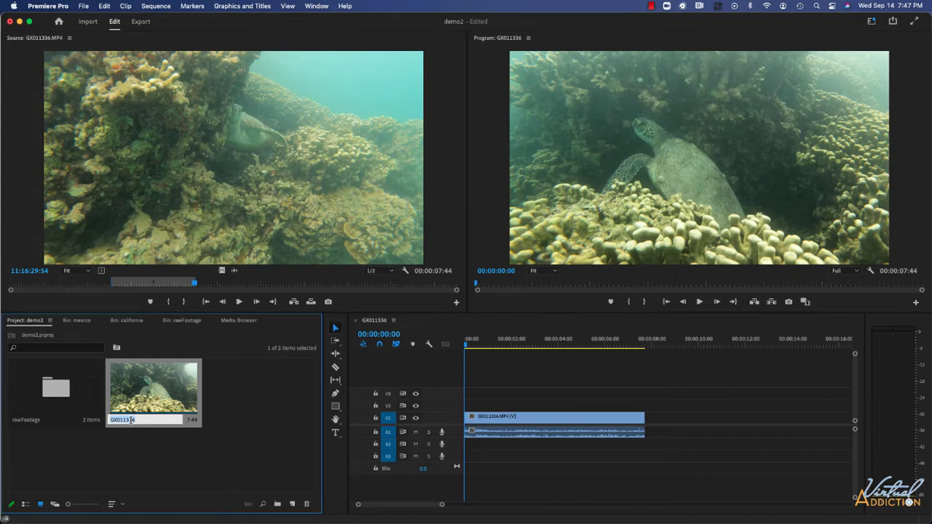
{"action": "type", "text": "ocean things"}
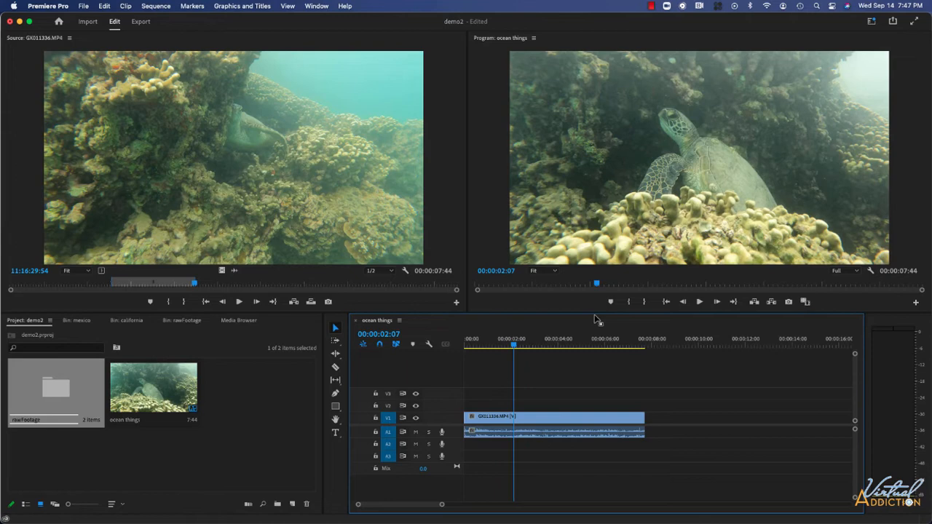
{"action": "mouse_move", "coordinate": [687, 136]}
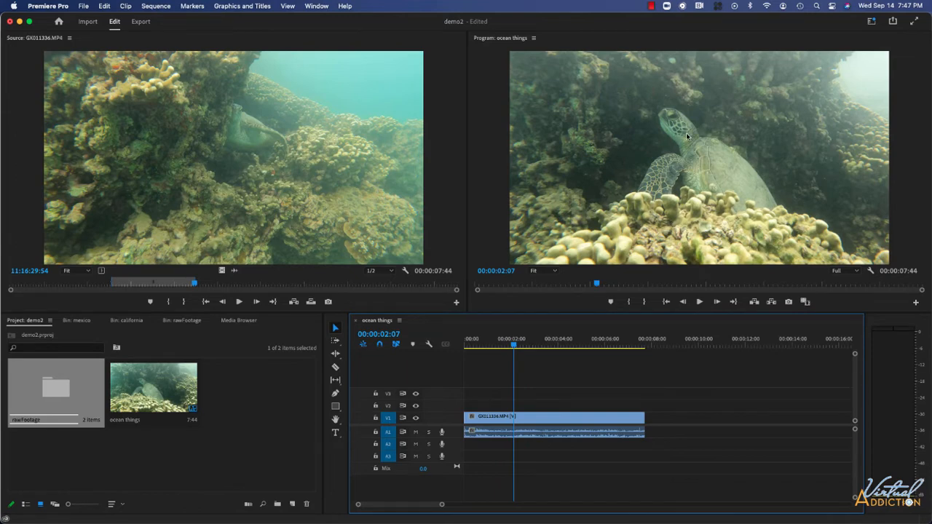
{"action": "mouse_move", "coordinate": [702, 220]}
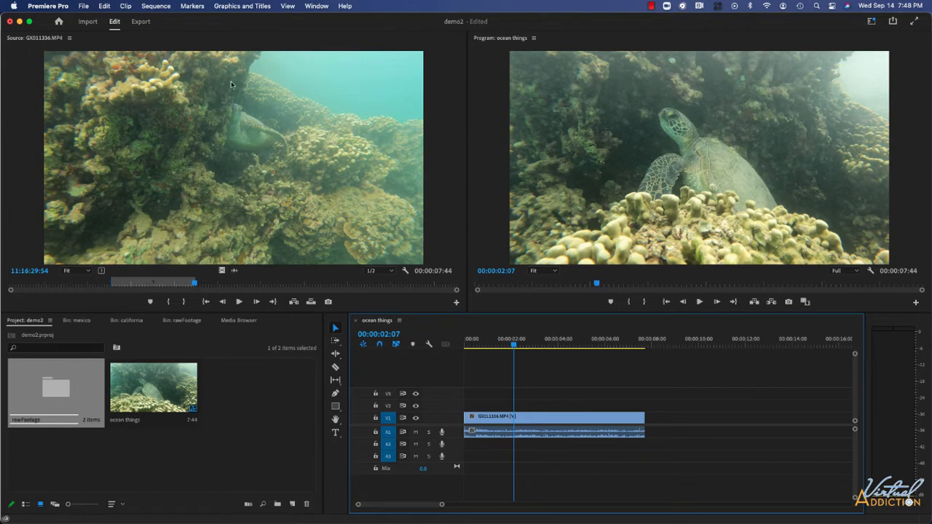
Start placing the sea lion clip GX012659 after the turtle clip
{"action": "left_click", "coordinate": [69, 38]}
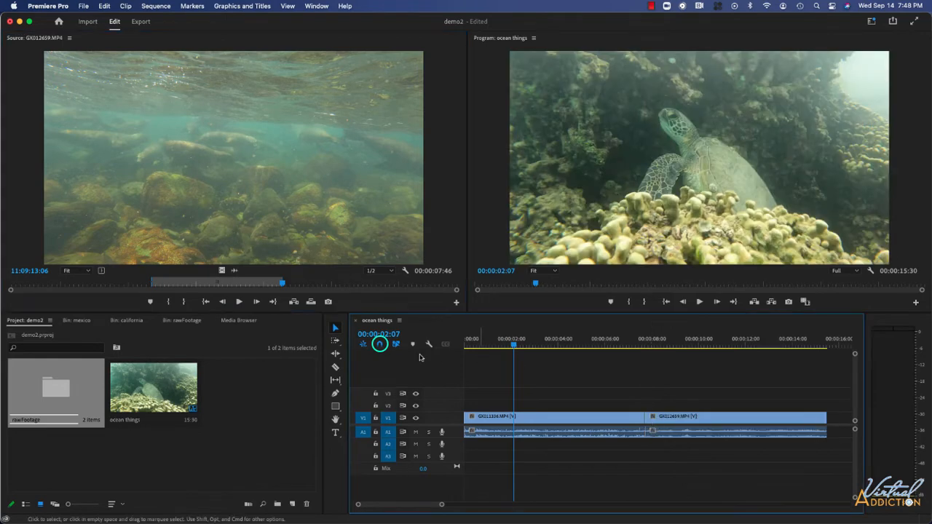
{"action": "mouse_move", "coordinate": [380, 344]}
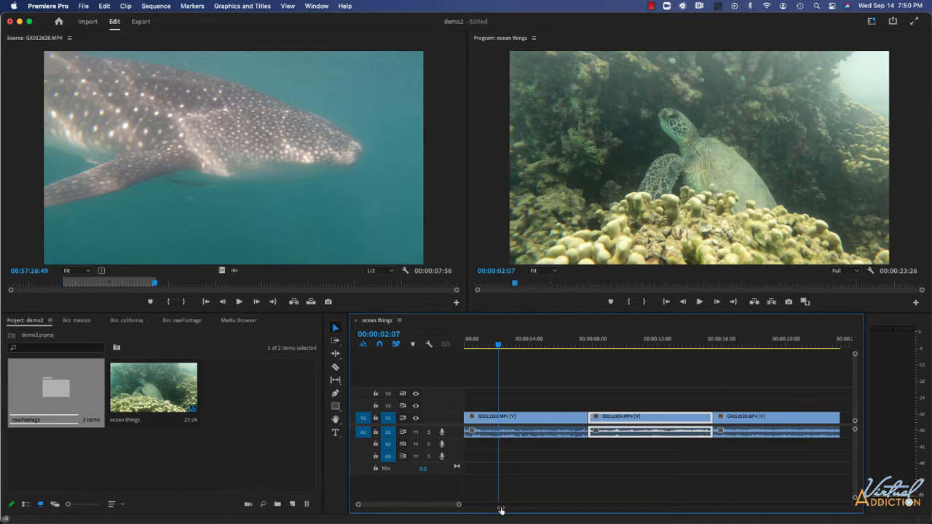
{"action": "mouse_move", "coordinate": [428, 503]}
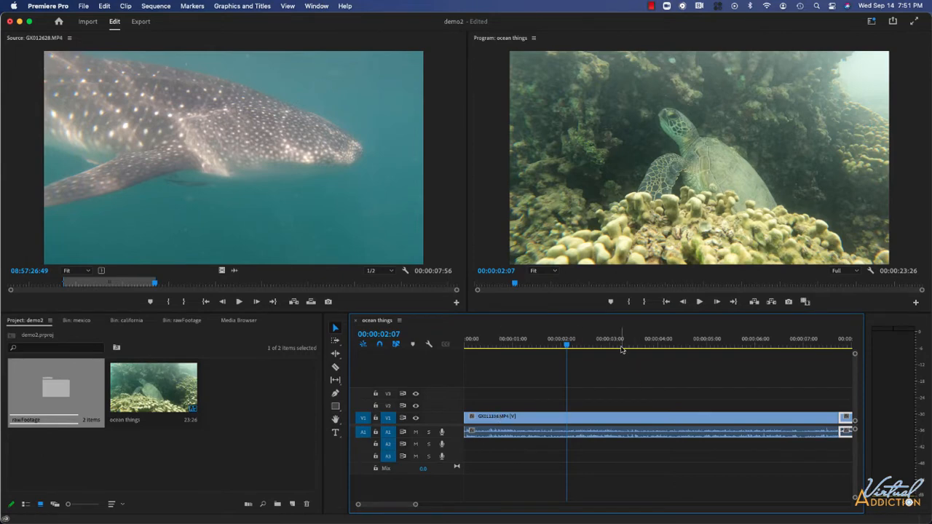
{"action": "mouse_move", "coordinate": [283, 173]}
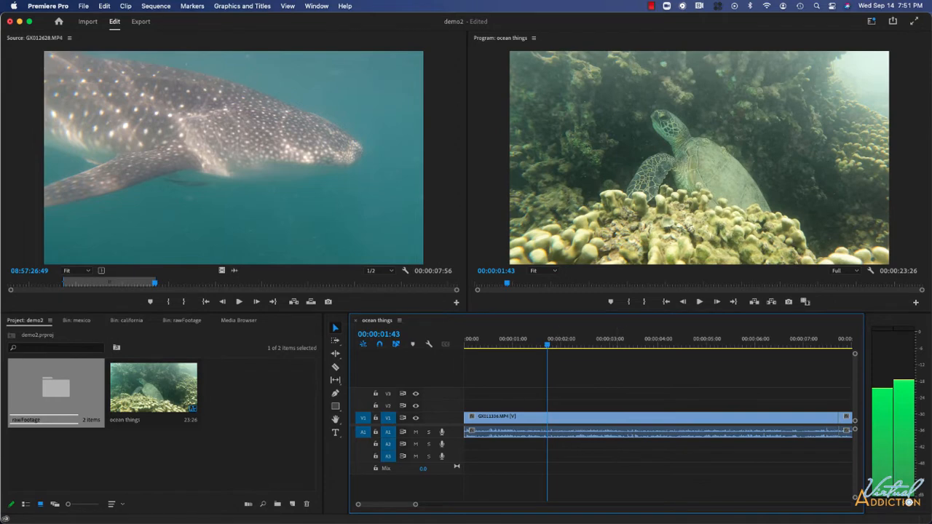
{"action": "mouse_move", "coordinate": [402, 423]}
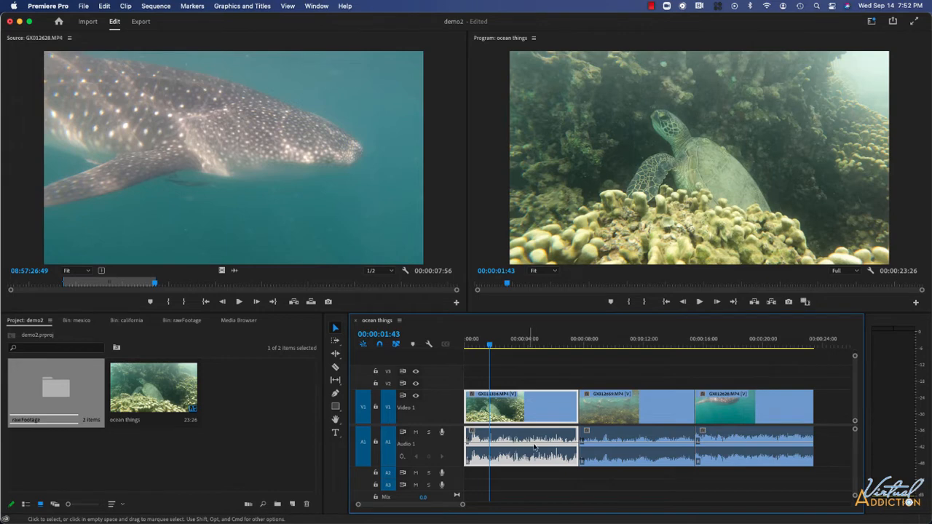
{"action": "mouse_move", "coordinate": [616, 368]}
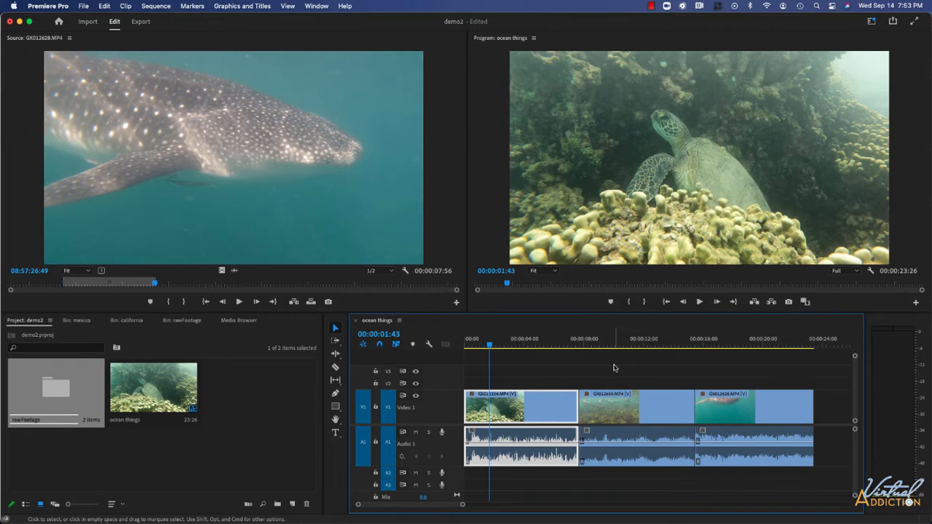
{"action": "mouse_move", "coordinate": [654, 379]}
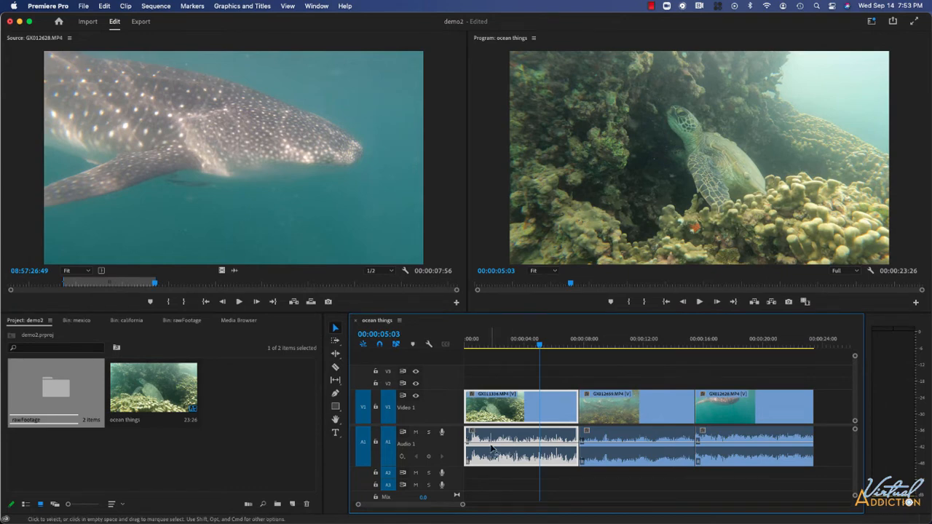
{"action": "mouse_move", "coordinate": [415, 432]}
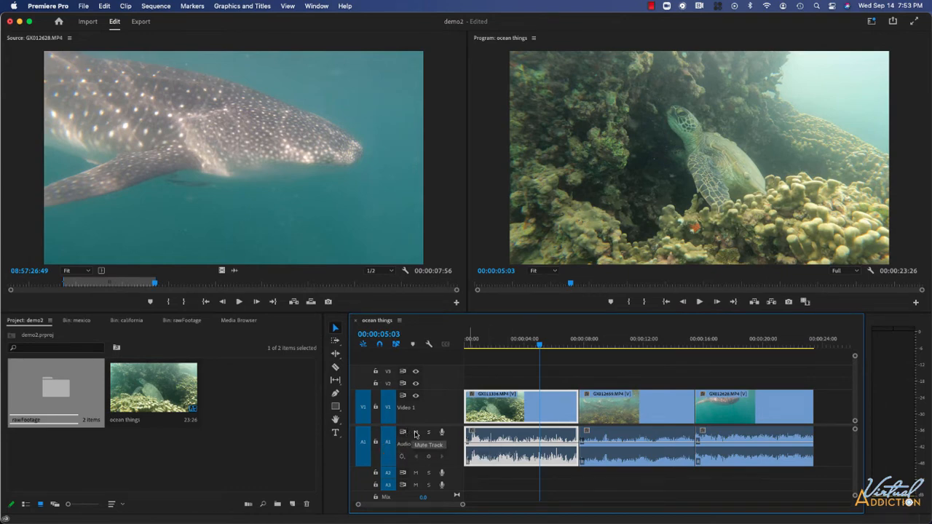
Mute the Audio 1 track and toggle a neighbouring track-header control
{"action": "left_click", "coordinate": [415, 432]}
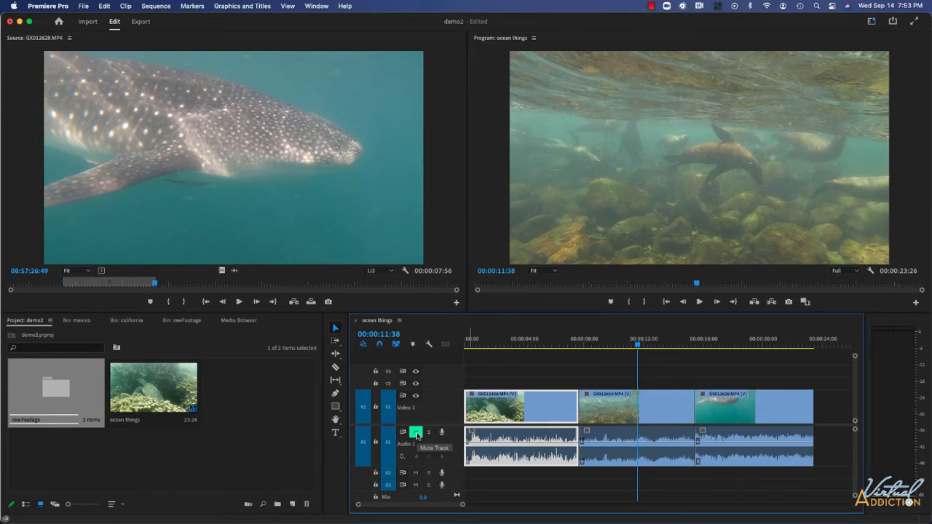
{"action": "mouse_move", "coordinate": [415, 396]}
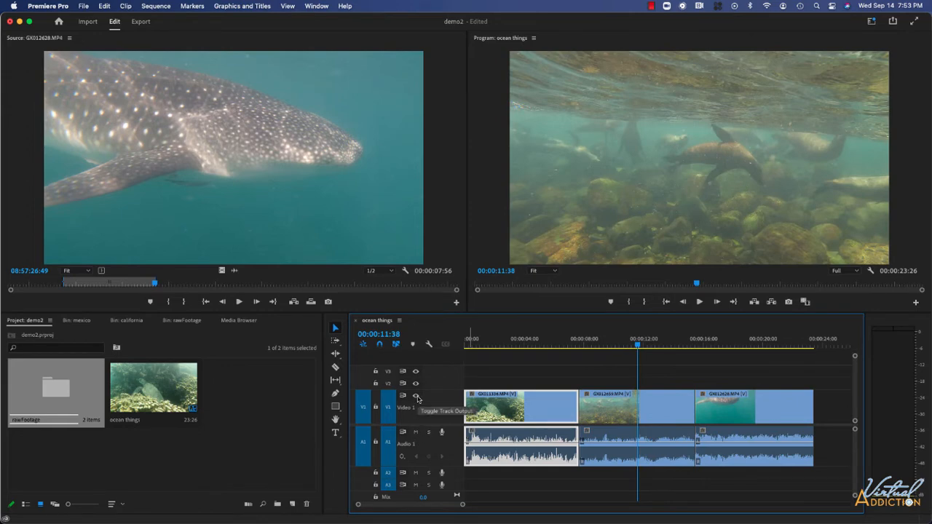
{"action": "left_click", "coordinate": [416, 396]}
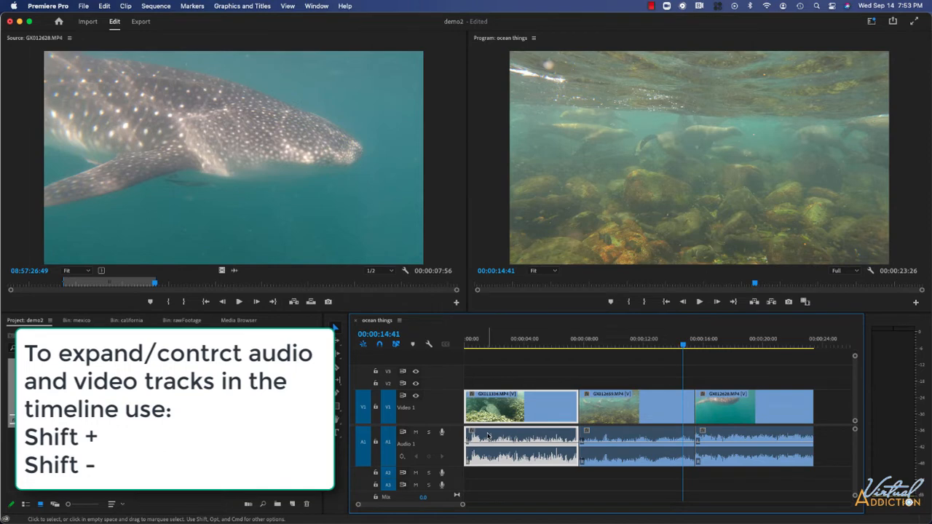
{"action": "mouse_move", "coordinate": [510, 437]}
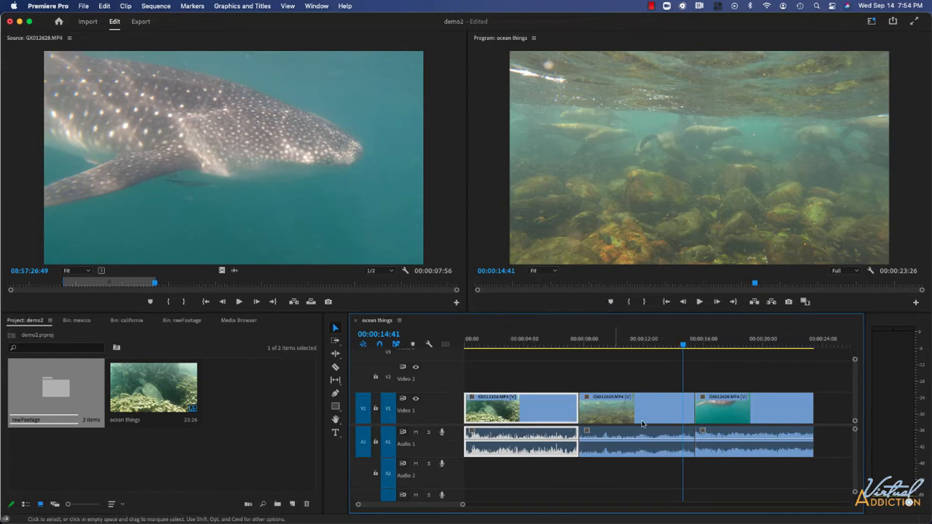
{"action": "mouse_move", "coordinate": [492, 372]}
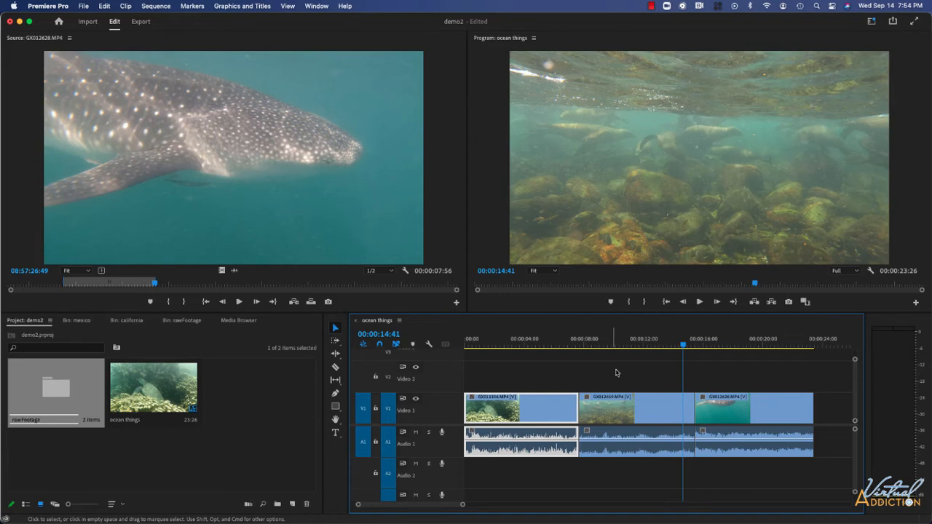
{"action": "mouse_move", "coordinate": [610, 409]}
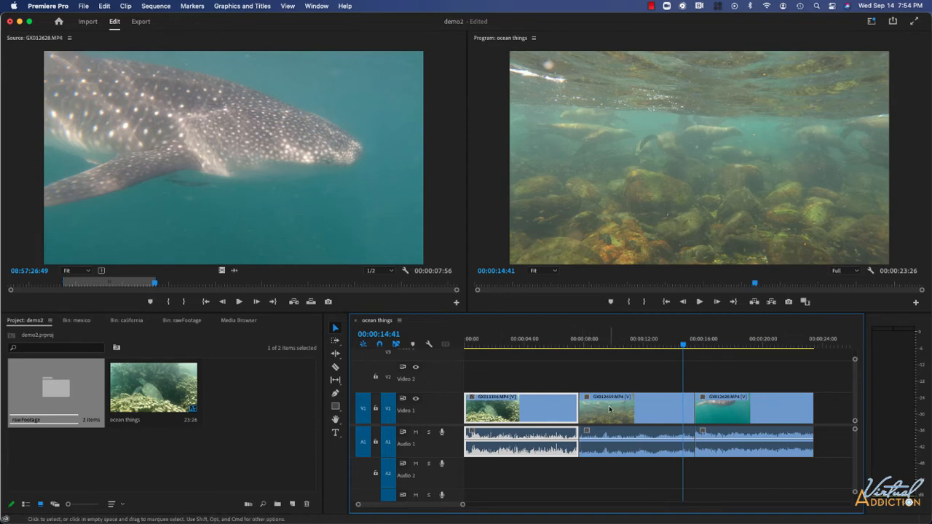
{"action": "mouse_move", "coordinate": [609, 410]}
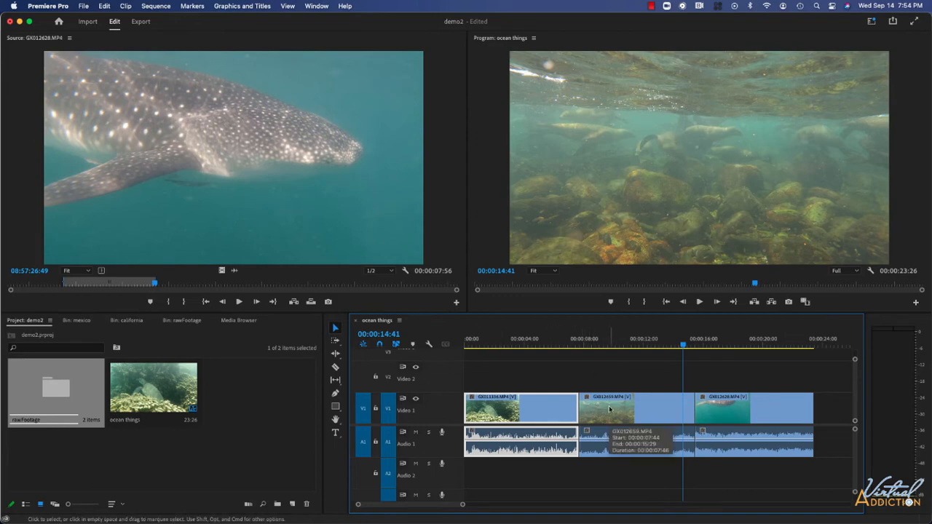
Load the whale shark clip GX012563 (39:20) as the source
{"action": "left_click", "coordinate": [69, 38]}
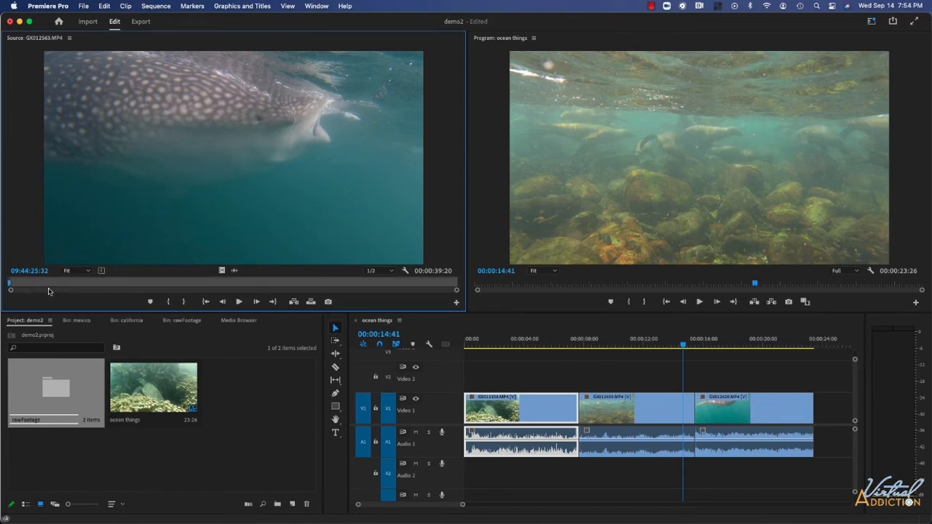
Skim through the GX012563 whale shark footage in the Source Monitor
{"action": "left_click_drag", "start_coordinate": [11, 283], "coordinate": [142, 283]}
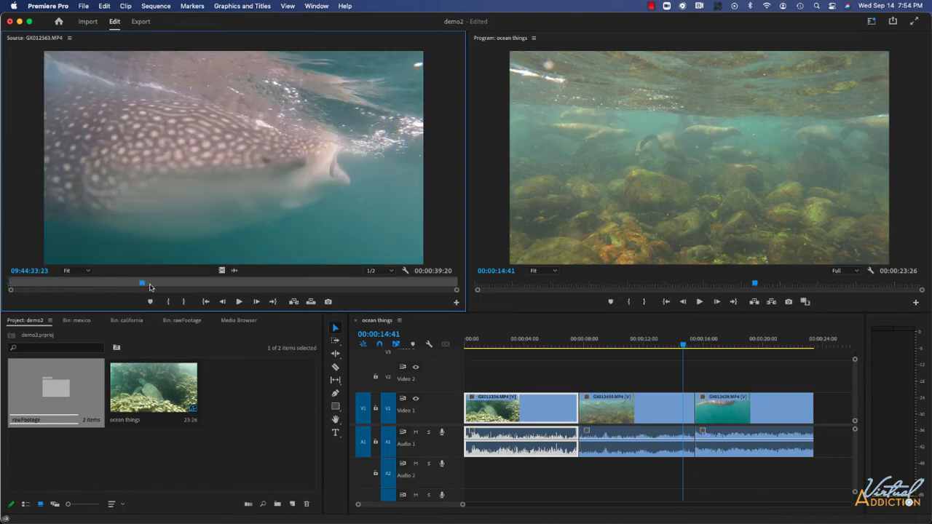
{"action": "left_click_drag", "start_coordinate": [142, 283], "coordinate": [187, 283]}
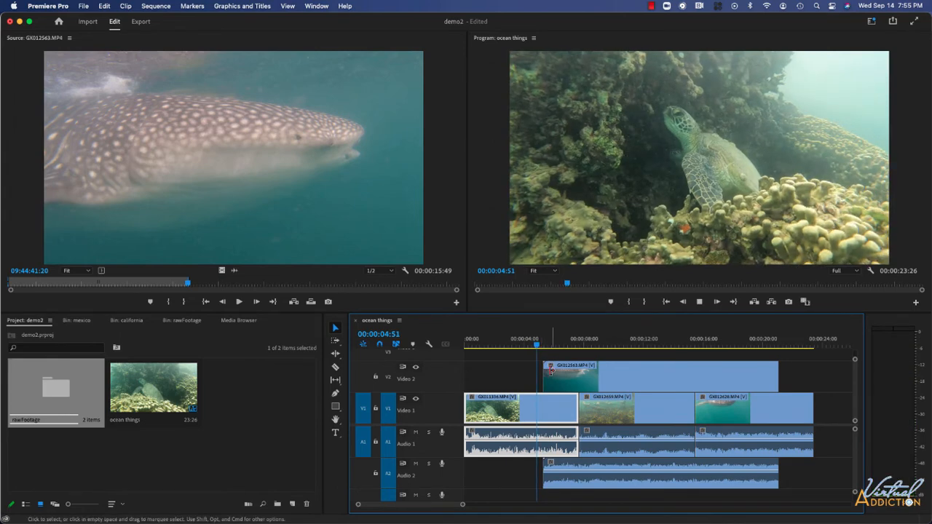
Move the playhead near 6:15 over the V2 whale shark clip to preview it
{"action": "left_click", "coordinate": [556, 339]}
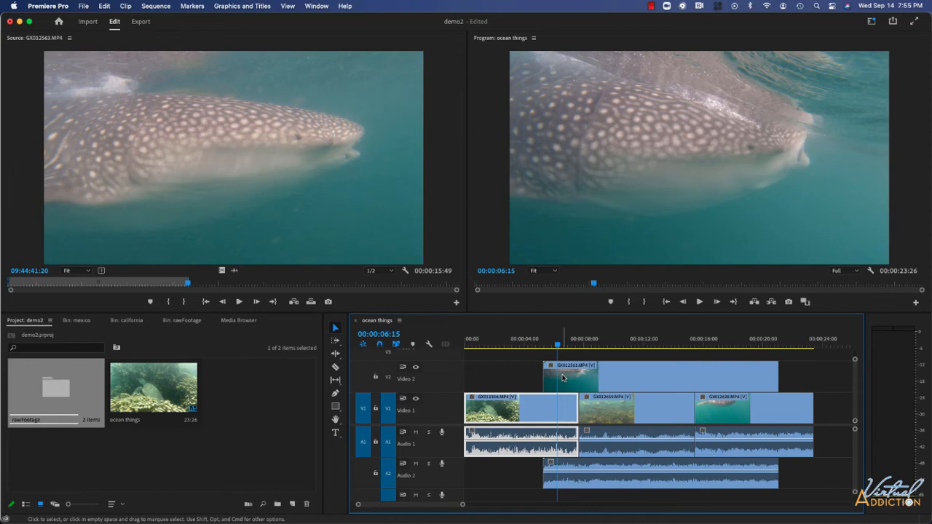
{"action": "mouse_move", "coordinate": [812, 122]}
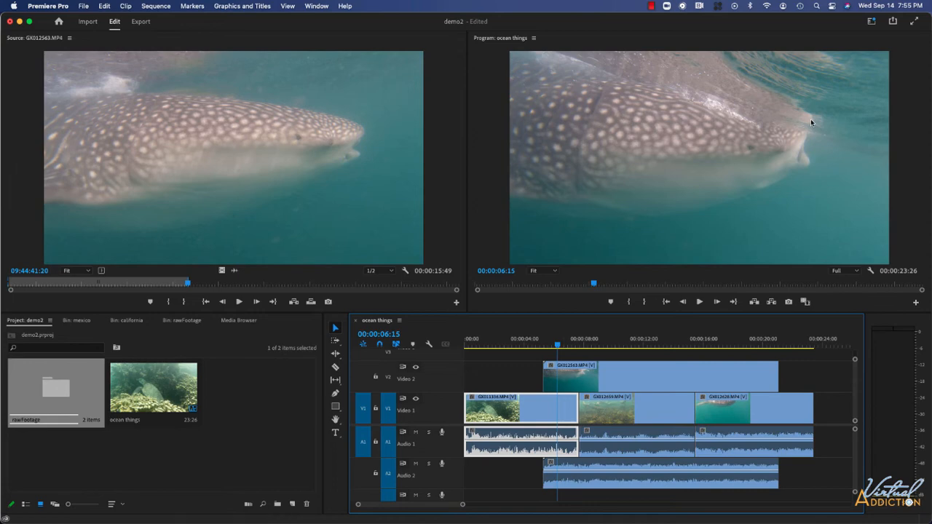
{"action": "mouse_move", "coordinate": [828, 113]}
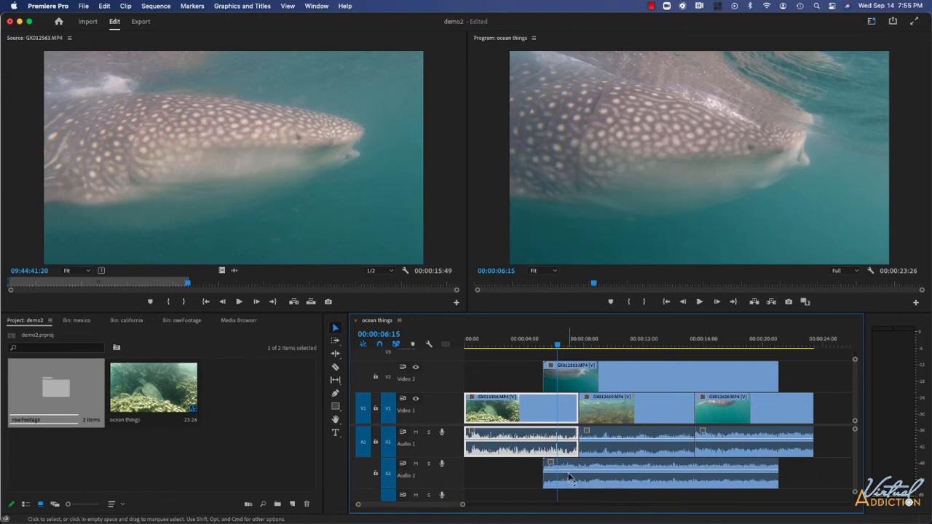
{"action": "mouse_move", "coordinate": [567, 478]}
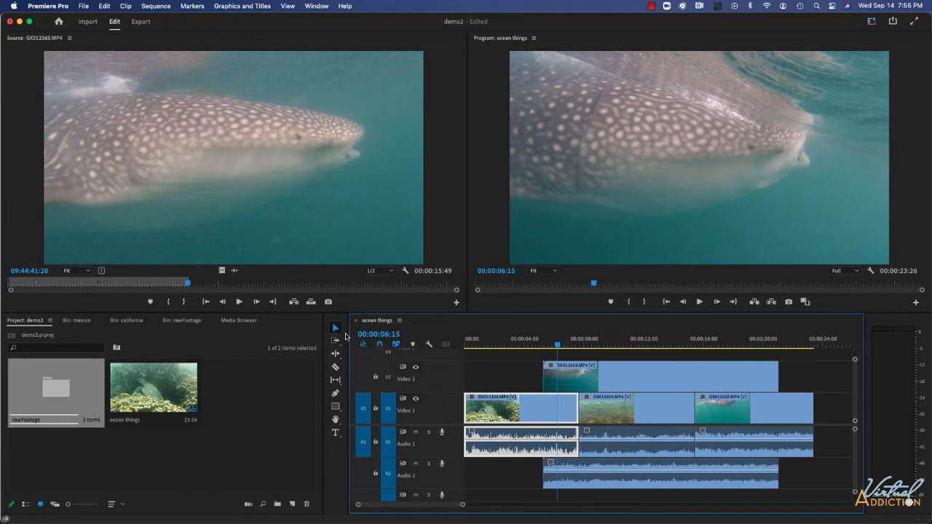
{"action": "mouse_move", "coordinate": [336, 328]}
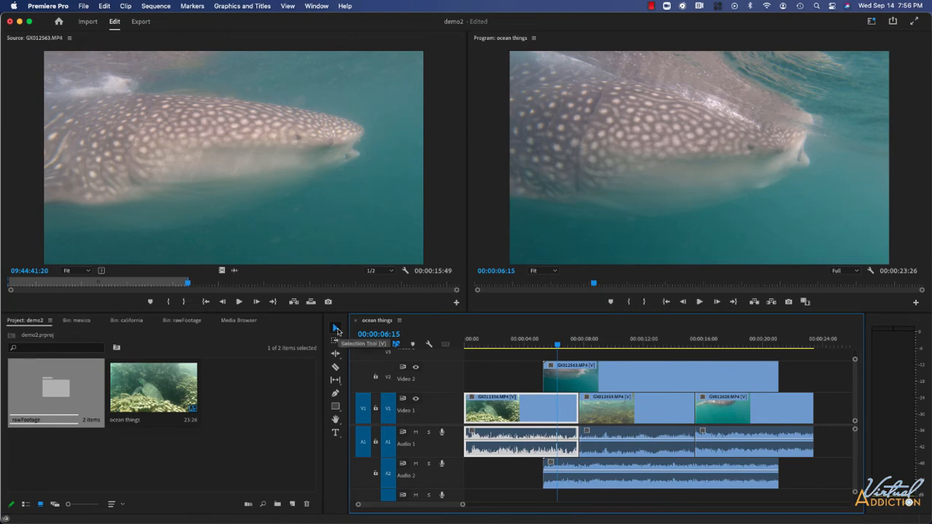
Switch to the Selection Tool to remove the GX012563 clip from V2/A2
{"action": "left_click", "coordinate": [659, 377]}
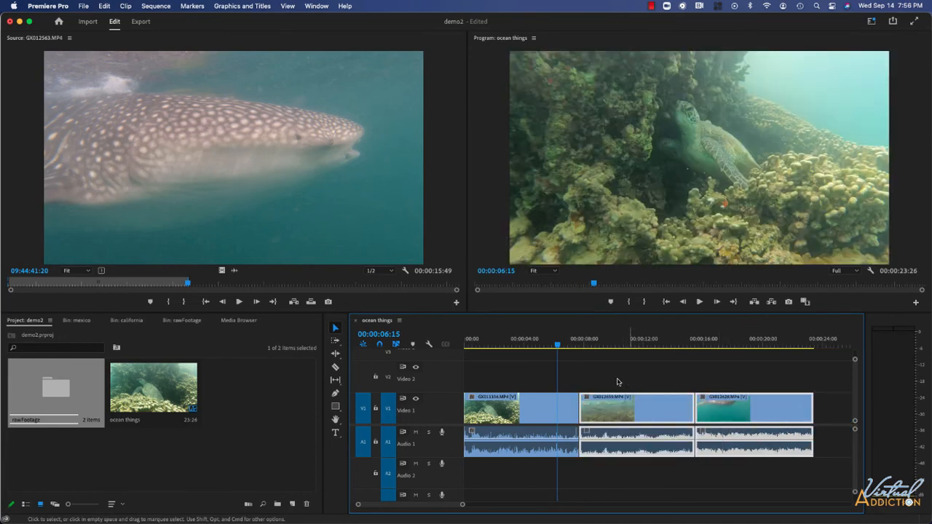
{"action": "mouse_move", "coordinate": [494, 383]}
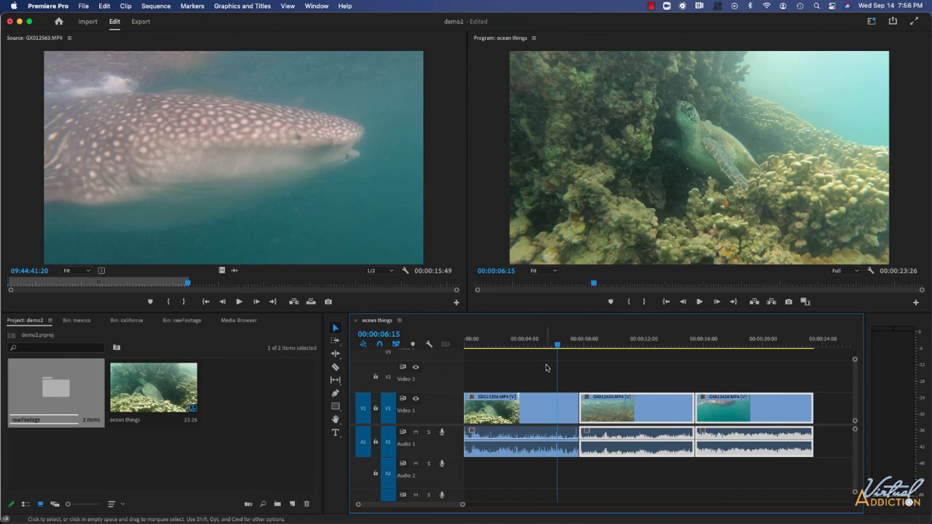
{"action": "mouse_move", "coordinate": [635, 162]}
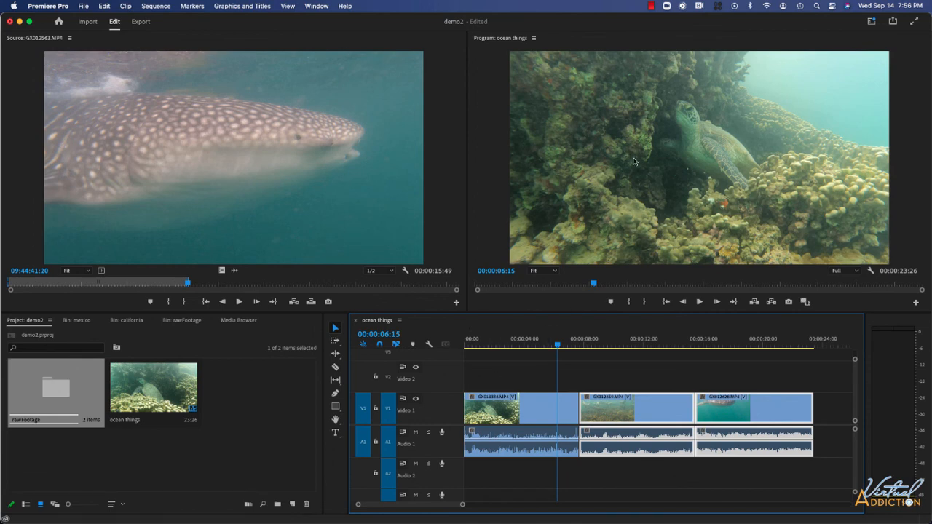
{"action": "mouse_move", "coordinate": [755, 123]}
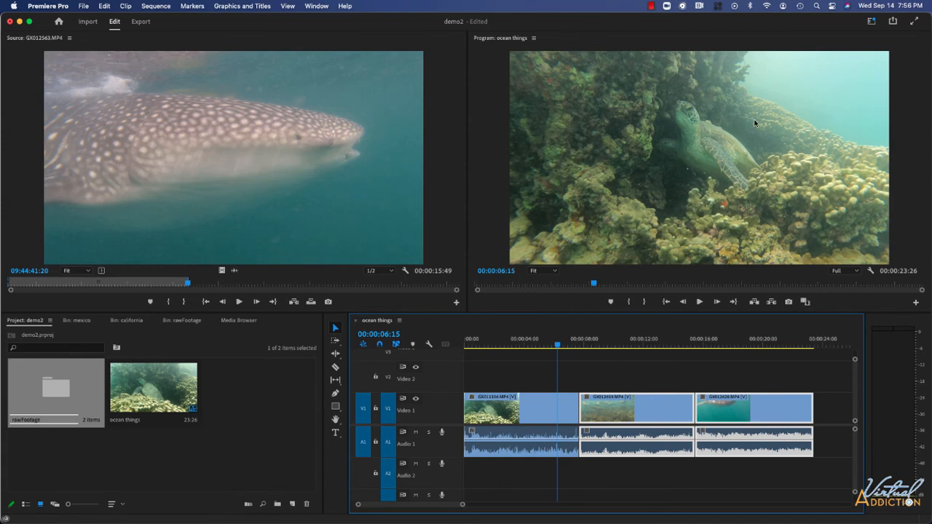
{"action": "mouse_move", "coordinate": [714, 157]}
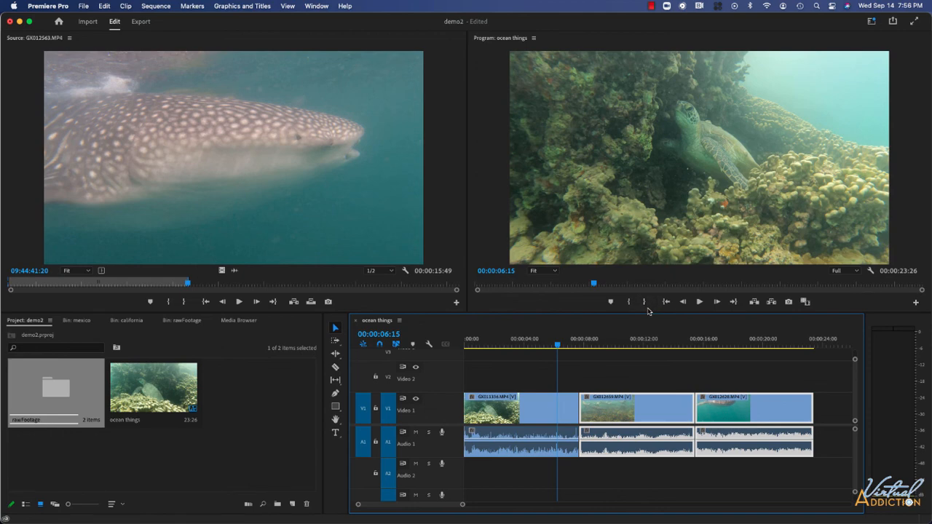
{"action": "mouse_move", "coordinate": [610, 301]}
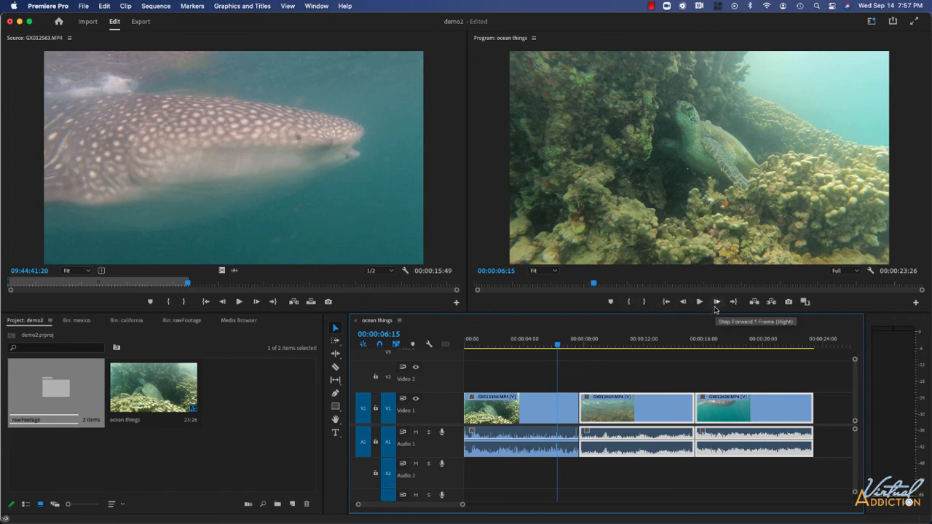
{"action": "mouse_move", "coordinate": [683, 301]}
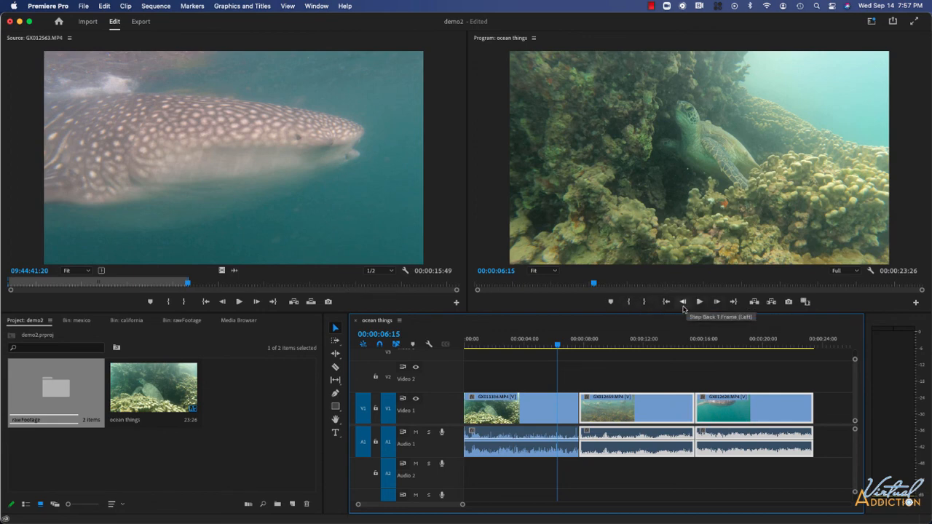